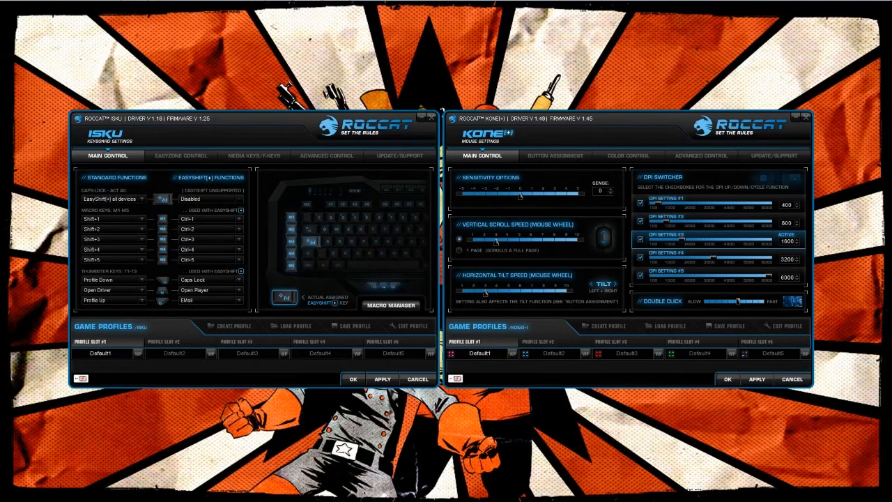
mouse_move(176, 176)
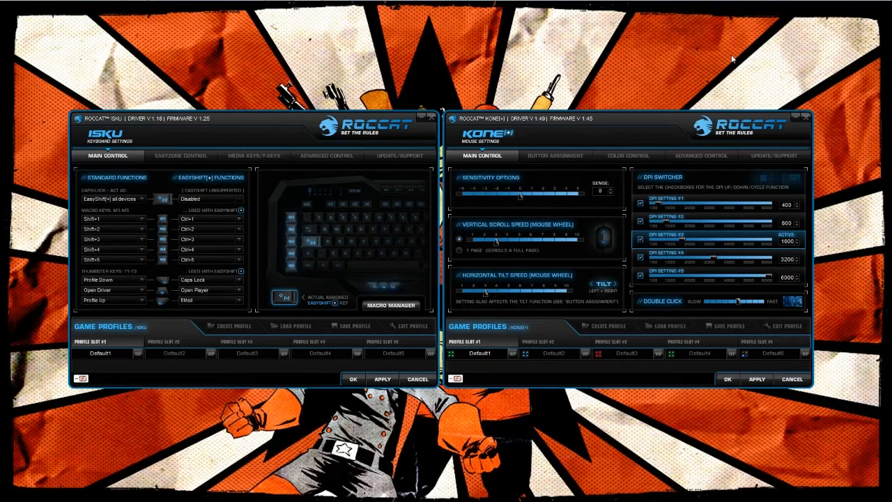
mouse_move(728, 56)
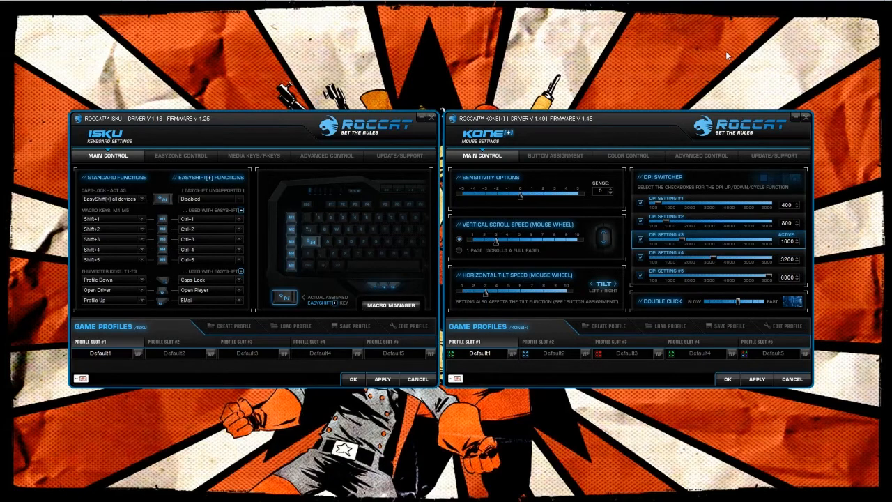
mouse_move(694, 72)
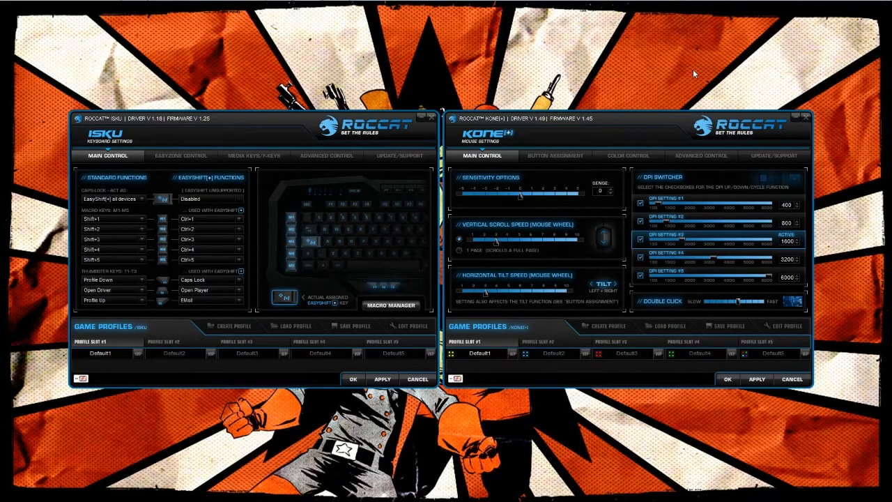
mouse_move(579, 78)
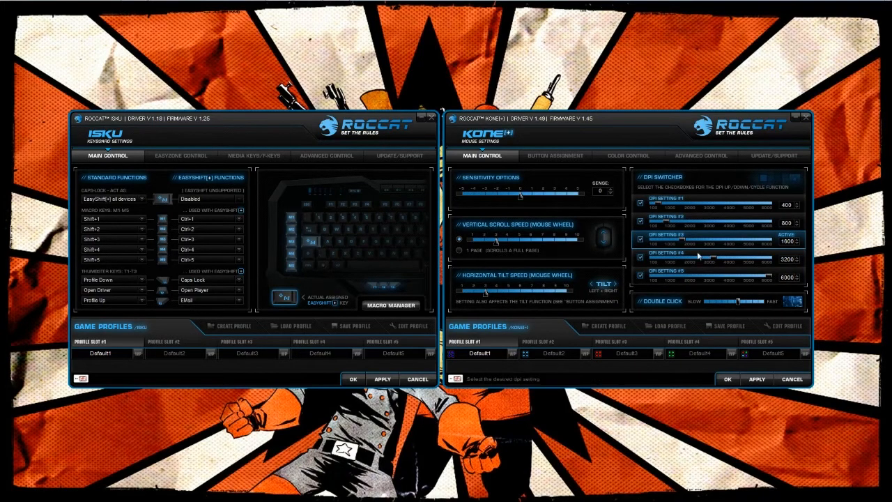
mouse_move(508, 222)
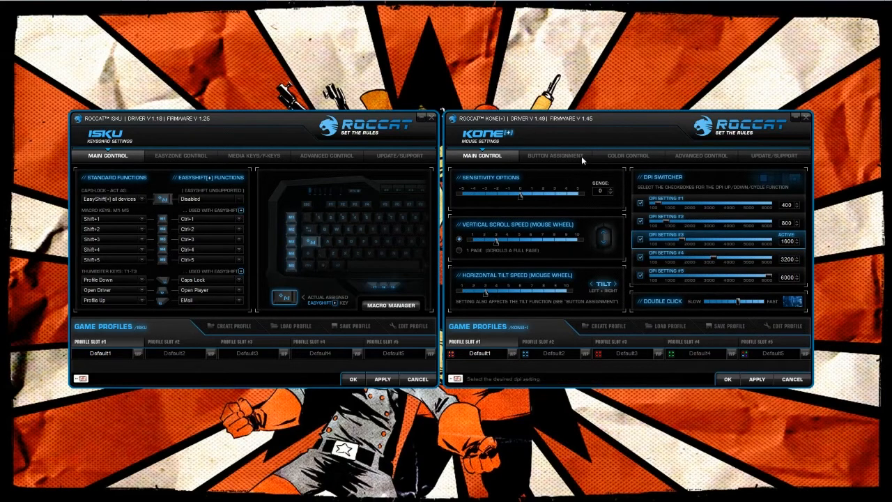
Show the Kone[+] button assignment page with standard and EasyShift[+] functions
left_click(554, 156)
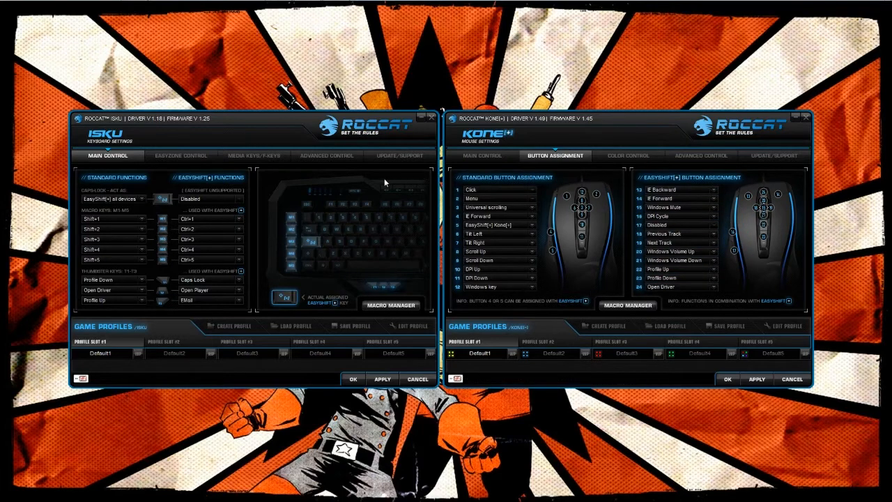
mouse_move(671, 181)
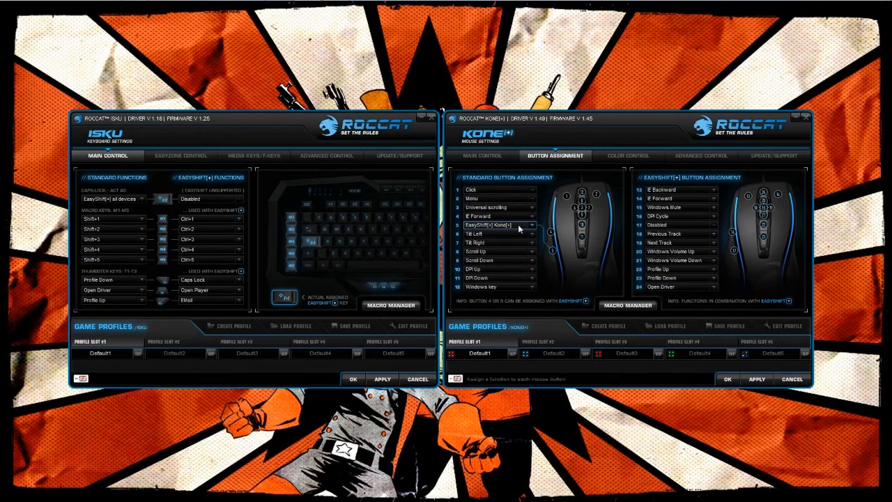
mouse_move(527, 229)
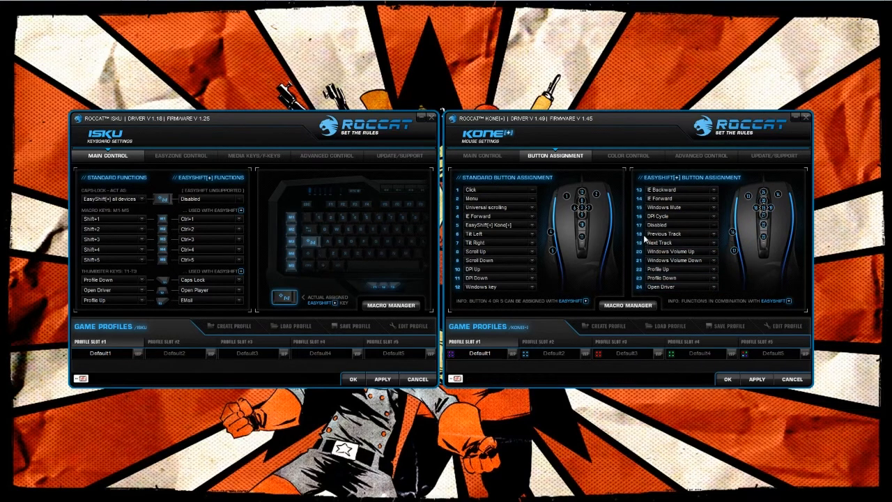
mouse_move(763, 258)
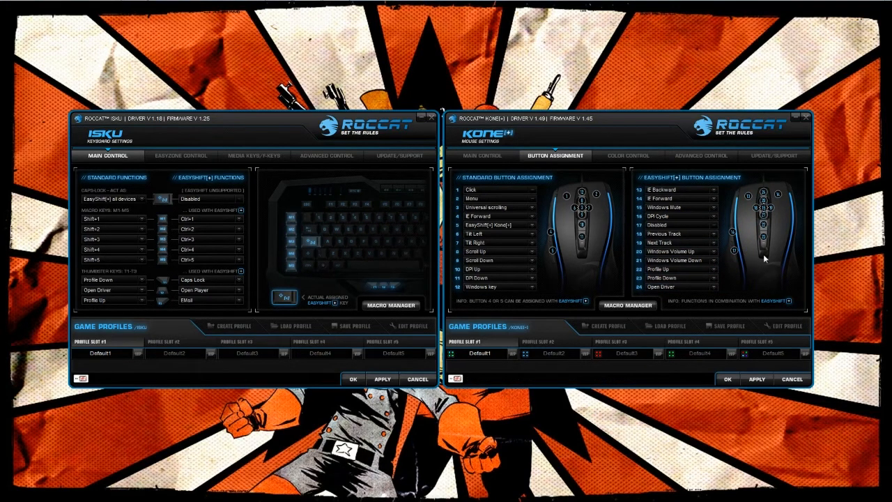
mouse_move(772, 208)
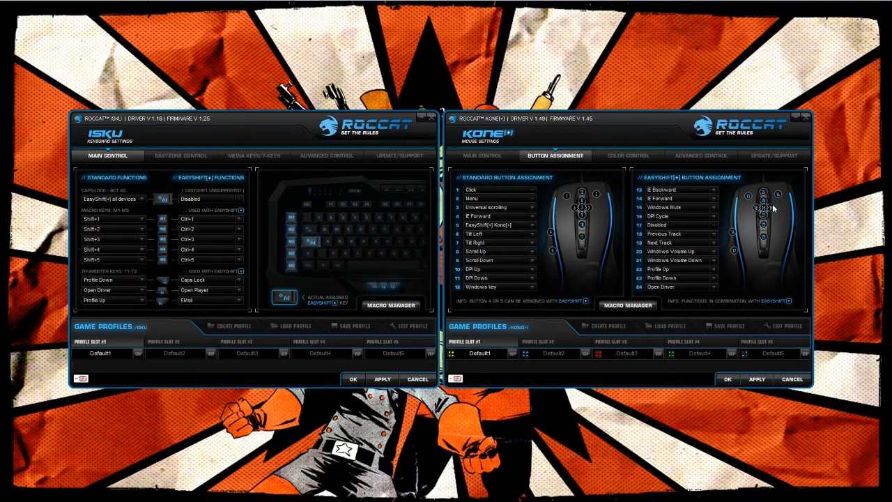
Show the Advanced Control settings (sensitivity, tracking, polling rate, sound feedback) after the Color Control page
left_click(625, 156)
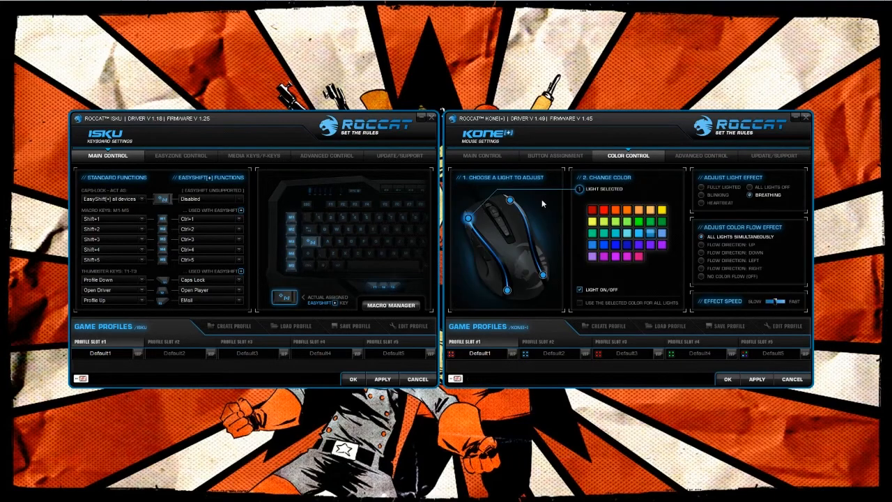
mouse_move(507, 224)
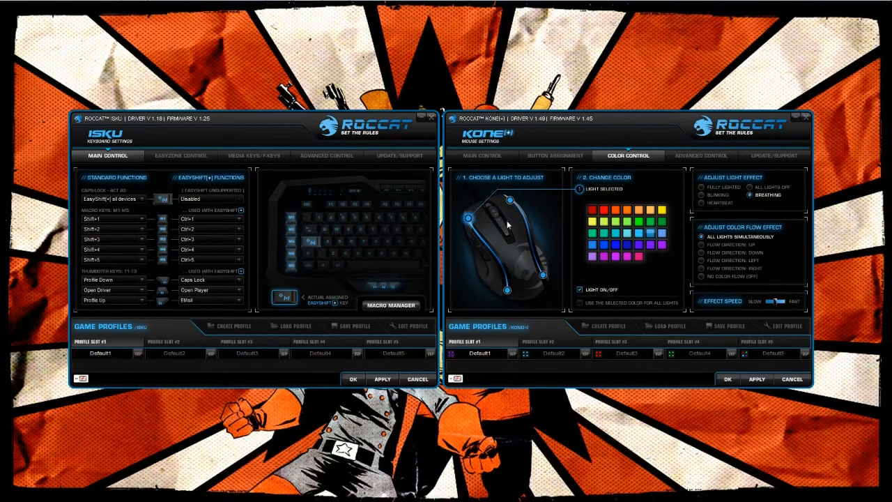
mouse_move(534, 260)
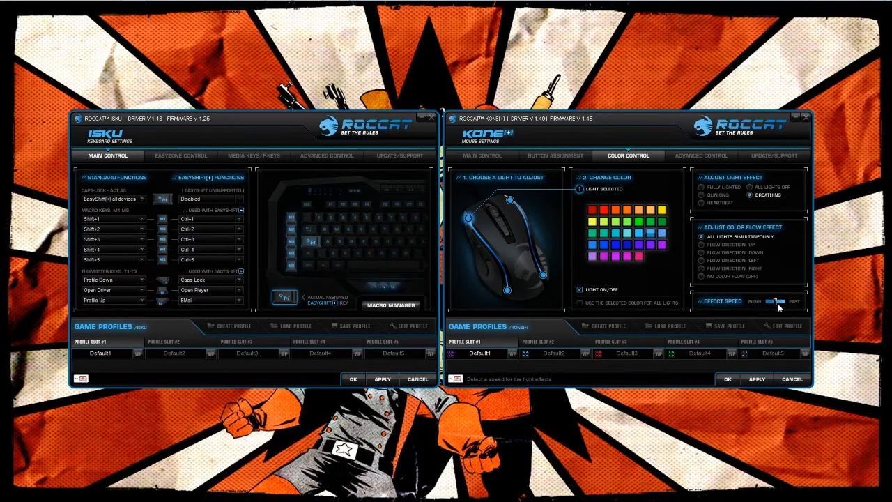
left_click(700, 156)
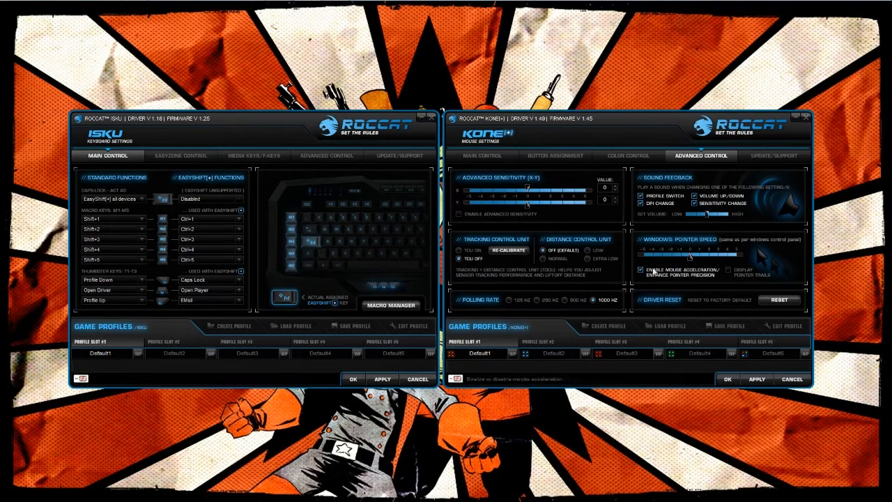
mouse_move(619, 276)
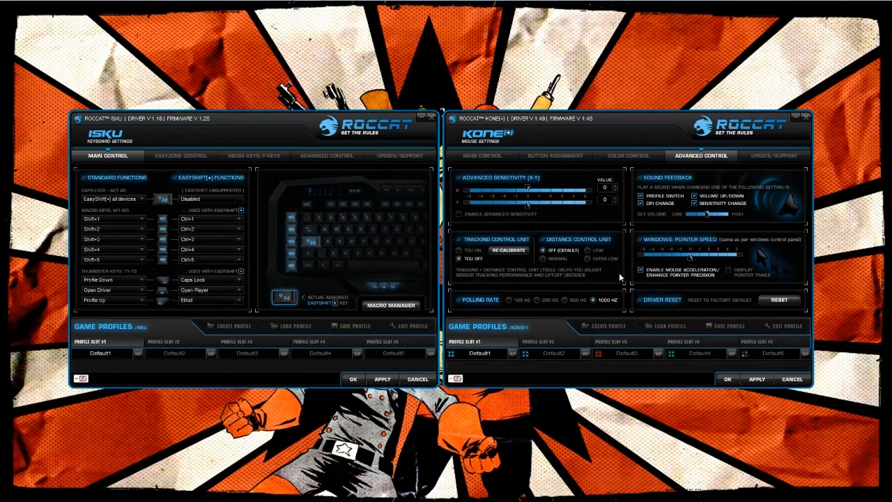
left_click(772, 156)
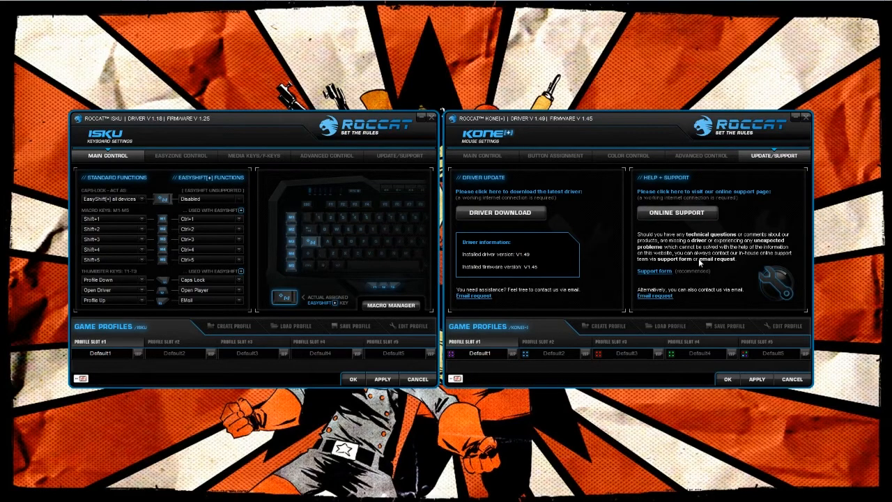
left_click(482, 156)
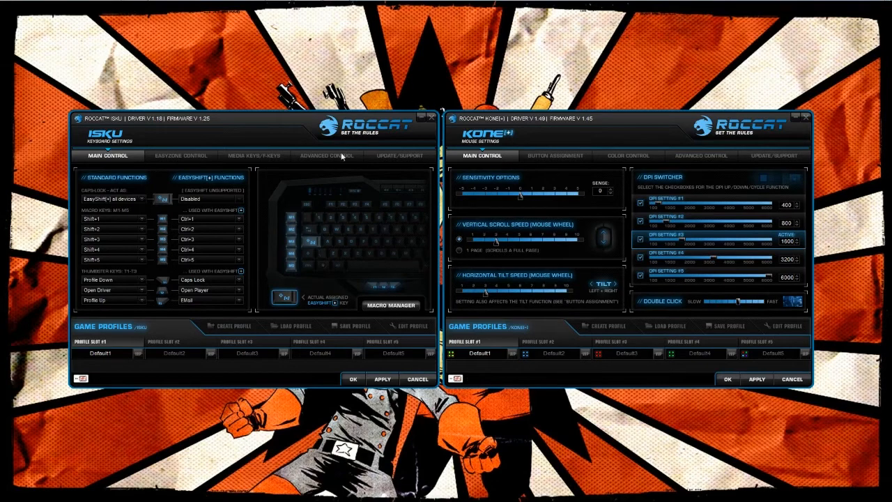
mouse_move(535, 246)
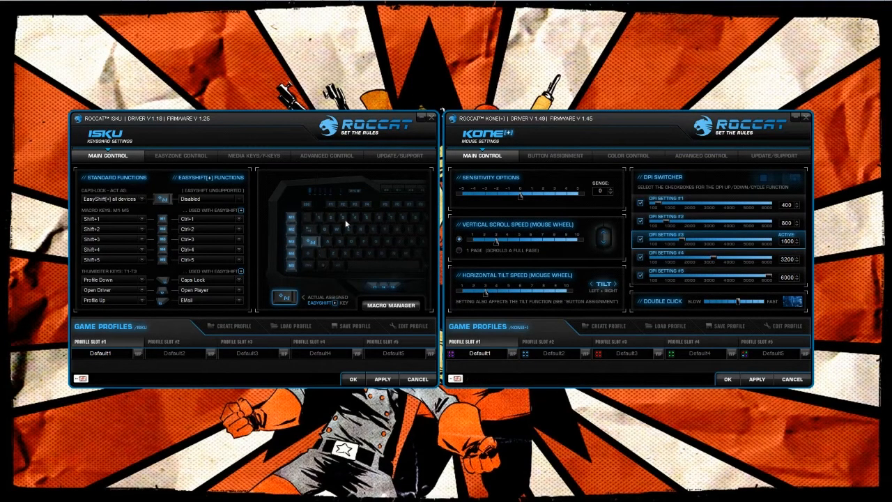
mouse_move(369, 336)
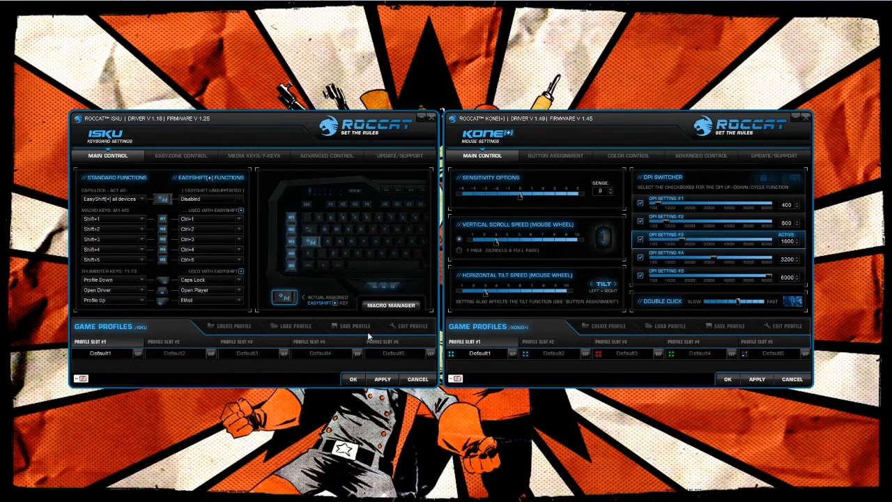
mouse_move(257, 272)
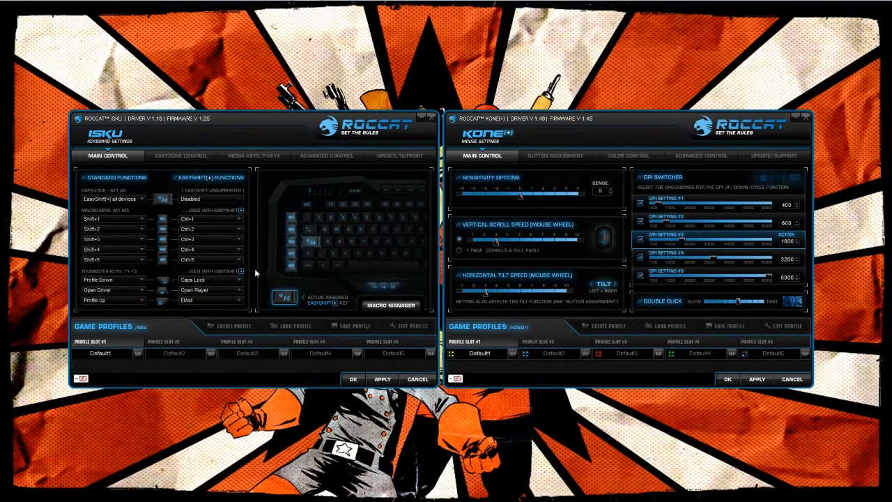
Return to the Kone[+] button assignment page listing standard and EasyShift[+] functions
left_click(554, 156)
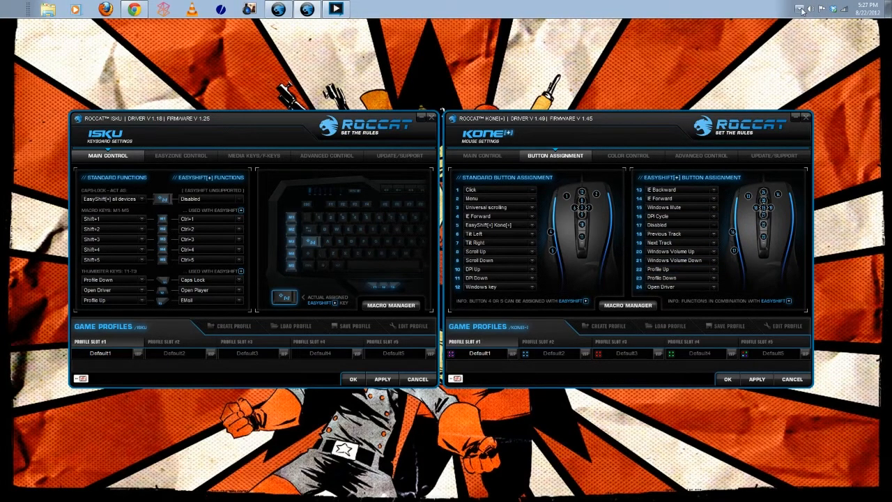
left_click(785, 8)
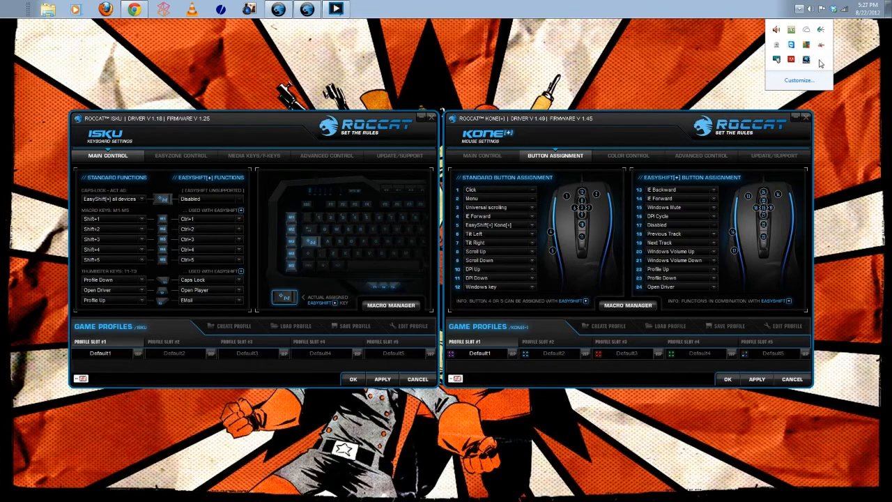
mouse_move(815, 62)
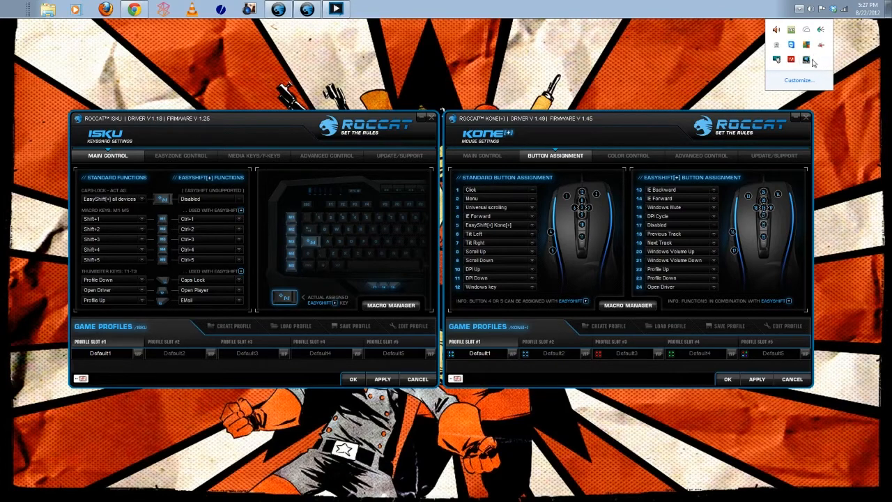
mouse_move(805, 60)
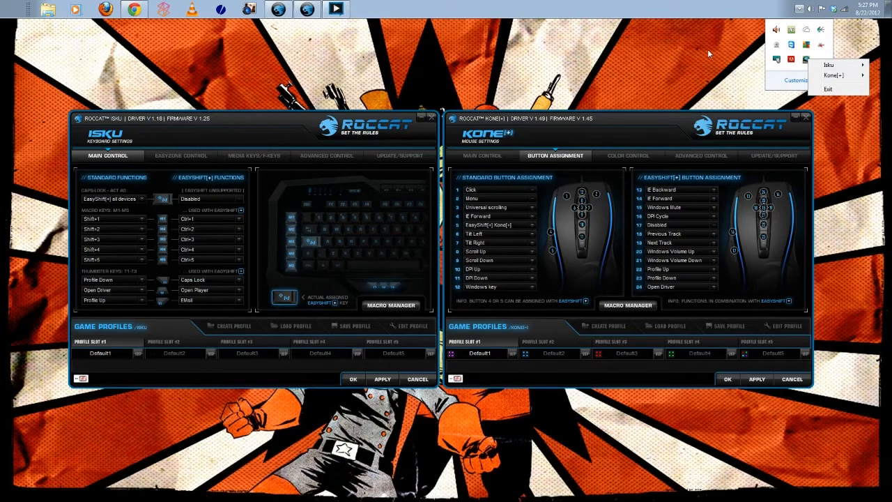
left_click(708, 53)
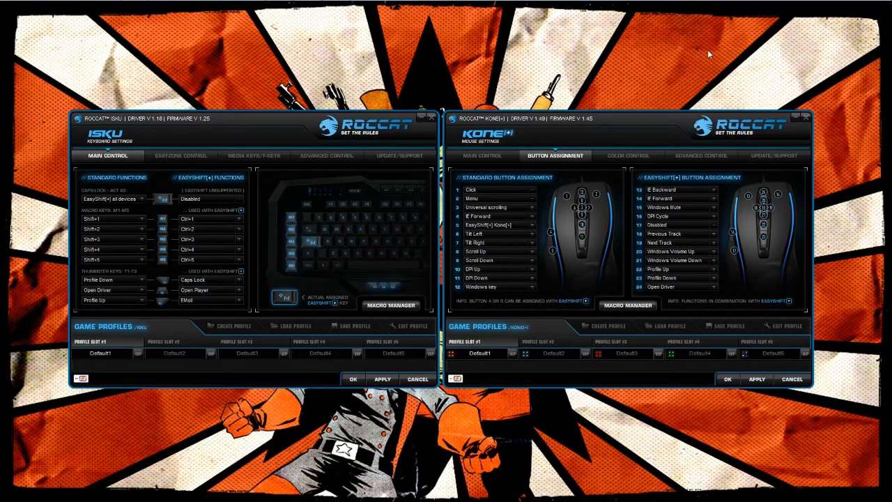
mouse_move(667, 63)
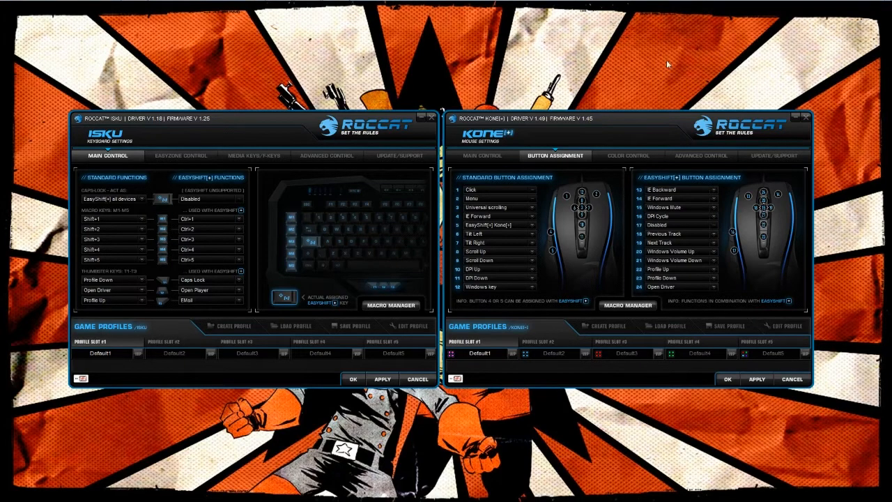
mouse_move(625, 134)
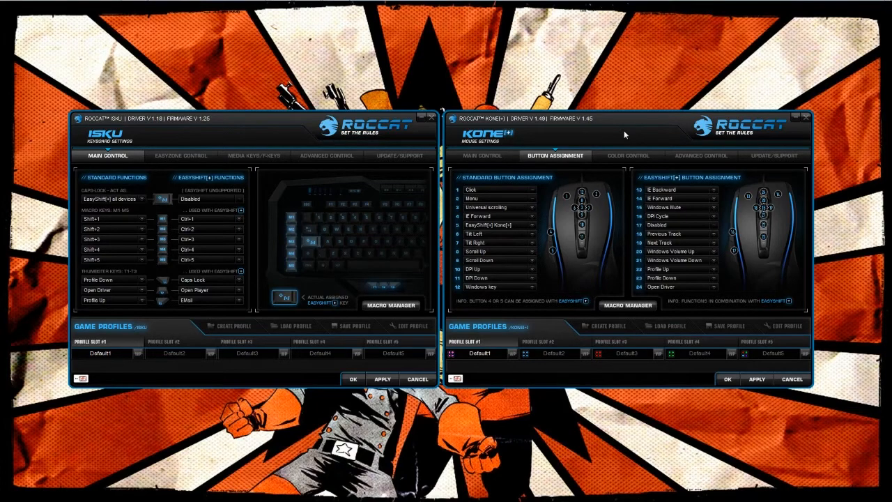
mouse_move(675, 218)
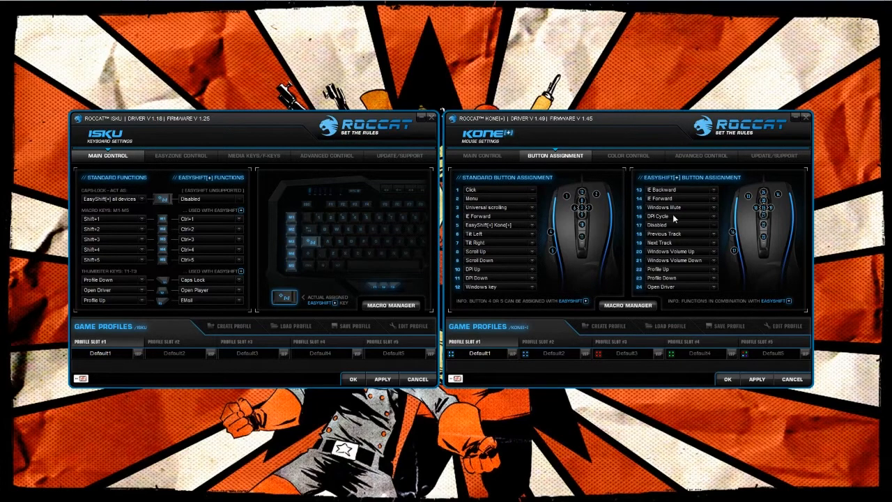
mouse_move(718, 241)
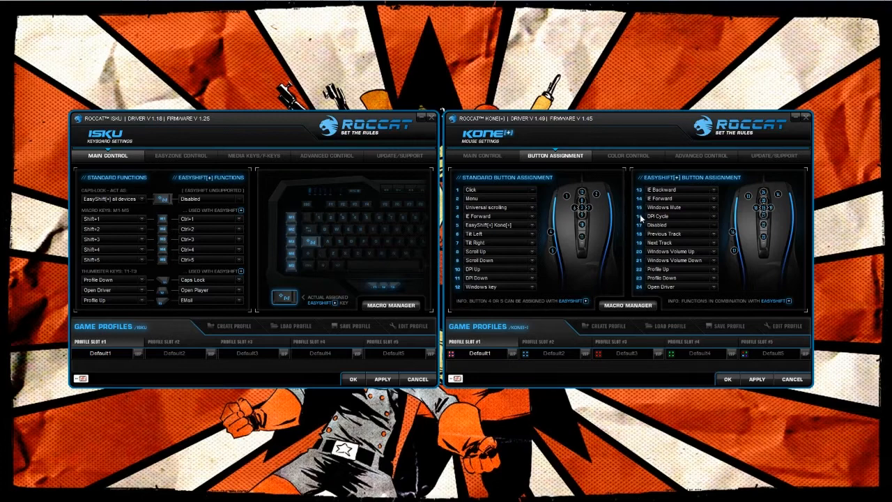
mouse_move(732, 270)
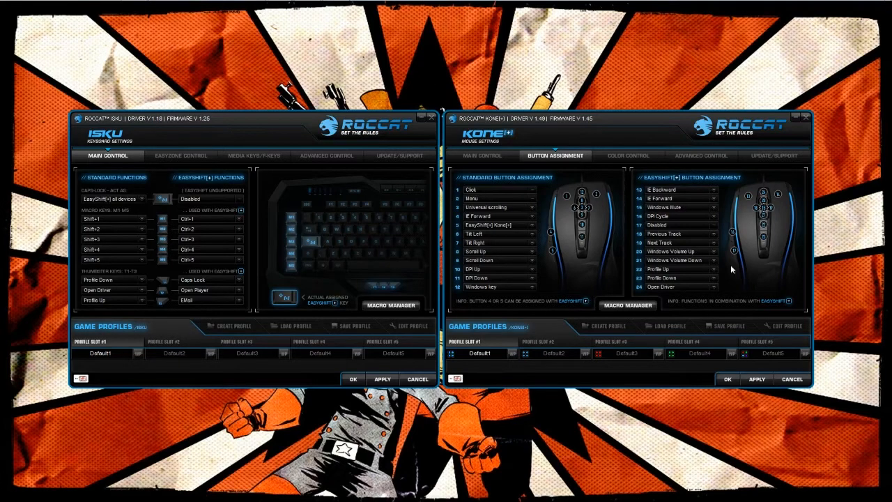
mouse_move(792, 432)
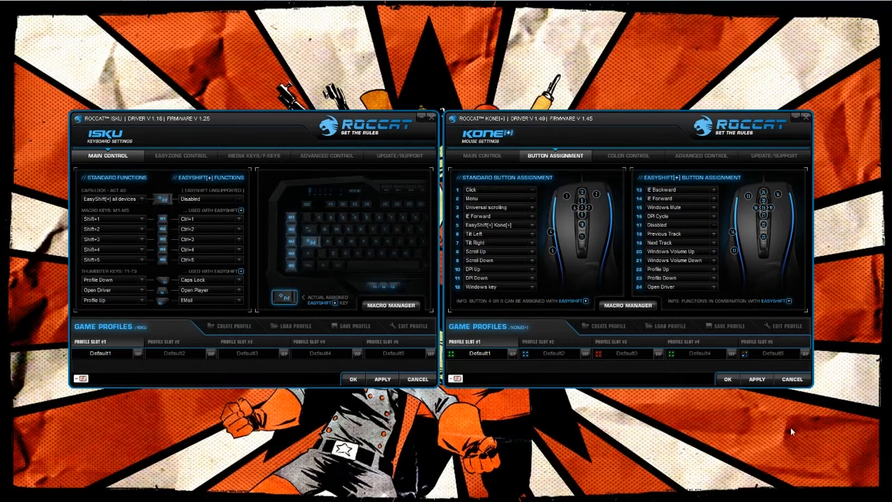
mouse_move(591, 268)
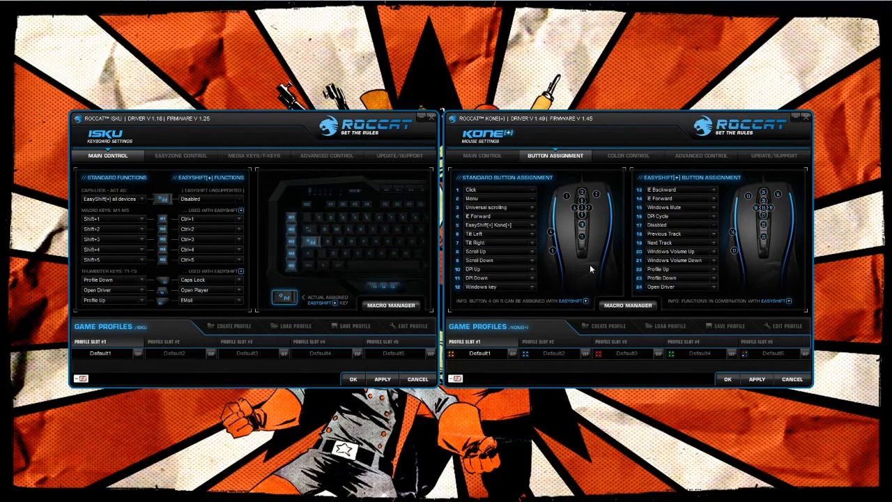
mouse_move(570, 254)
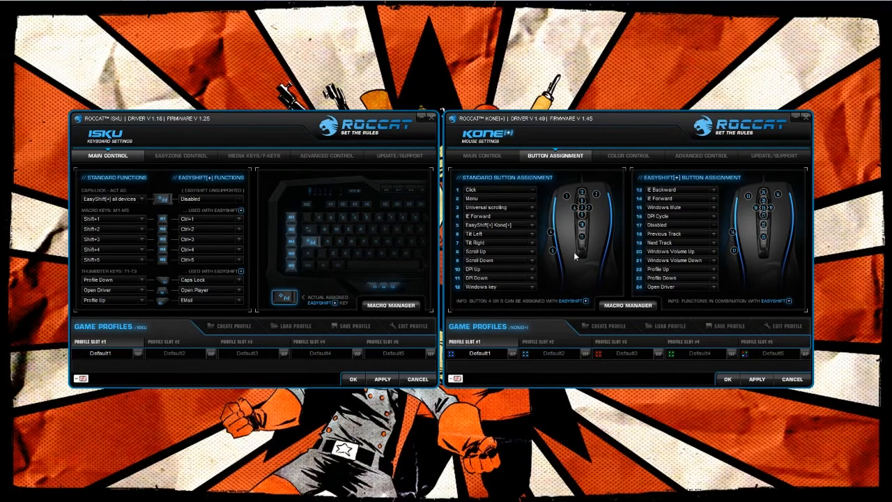
mouse_move(579, 257)
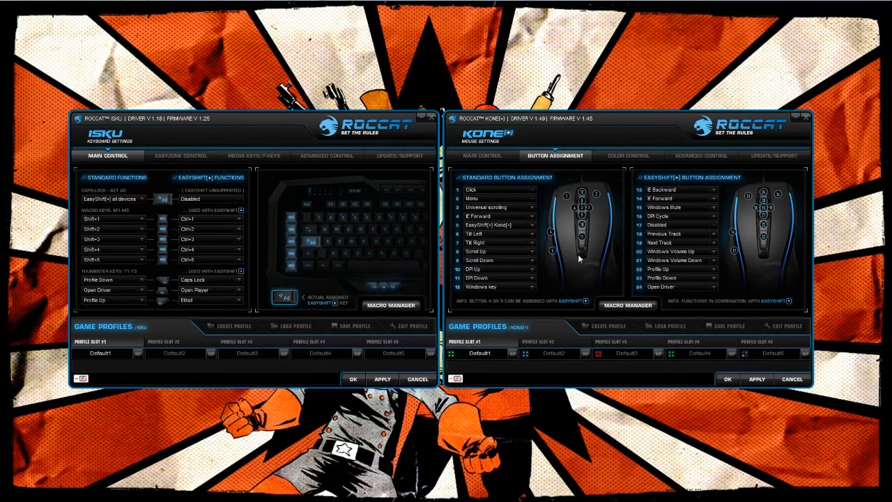
mouse_move(599, 268)
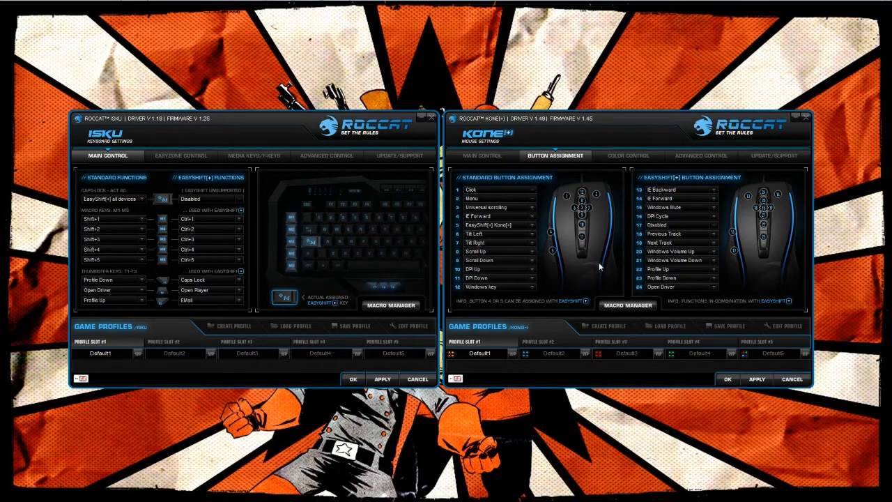
mouse_move(532, 178)
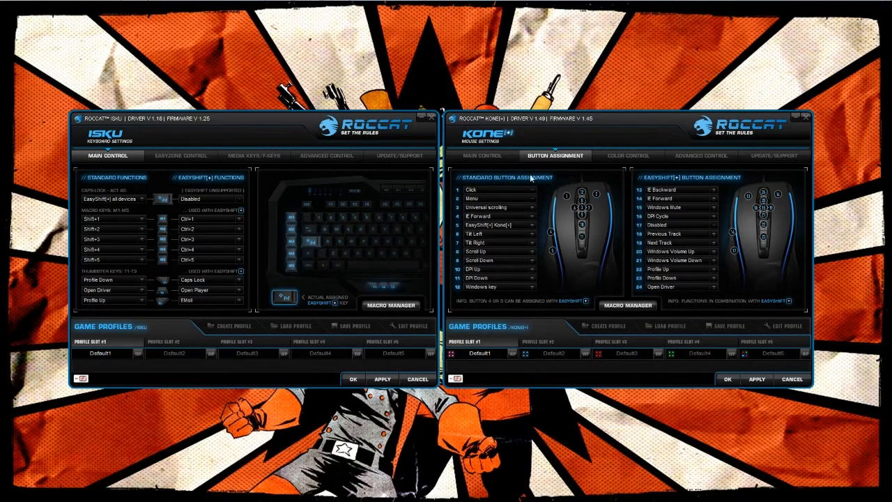
mouse_move(479, 211)
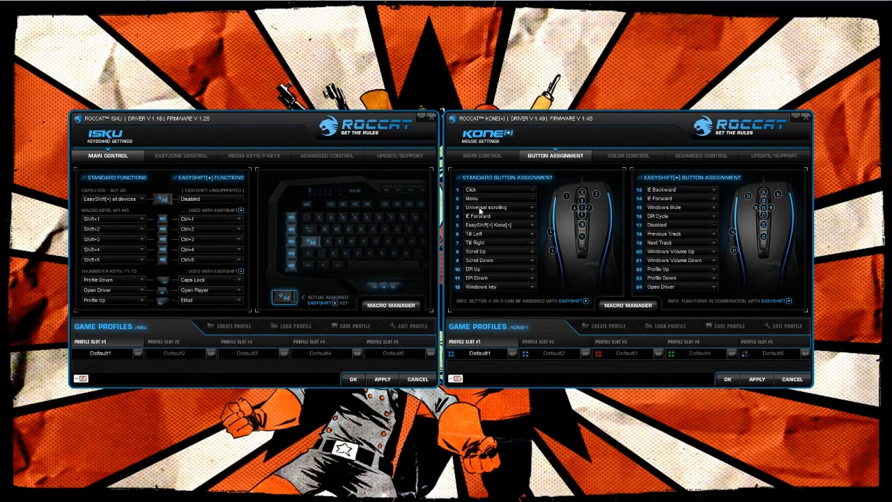